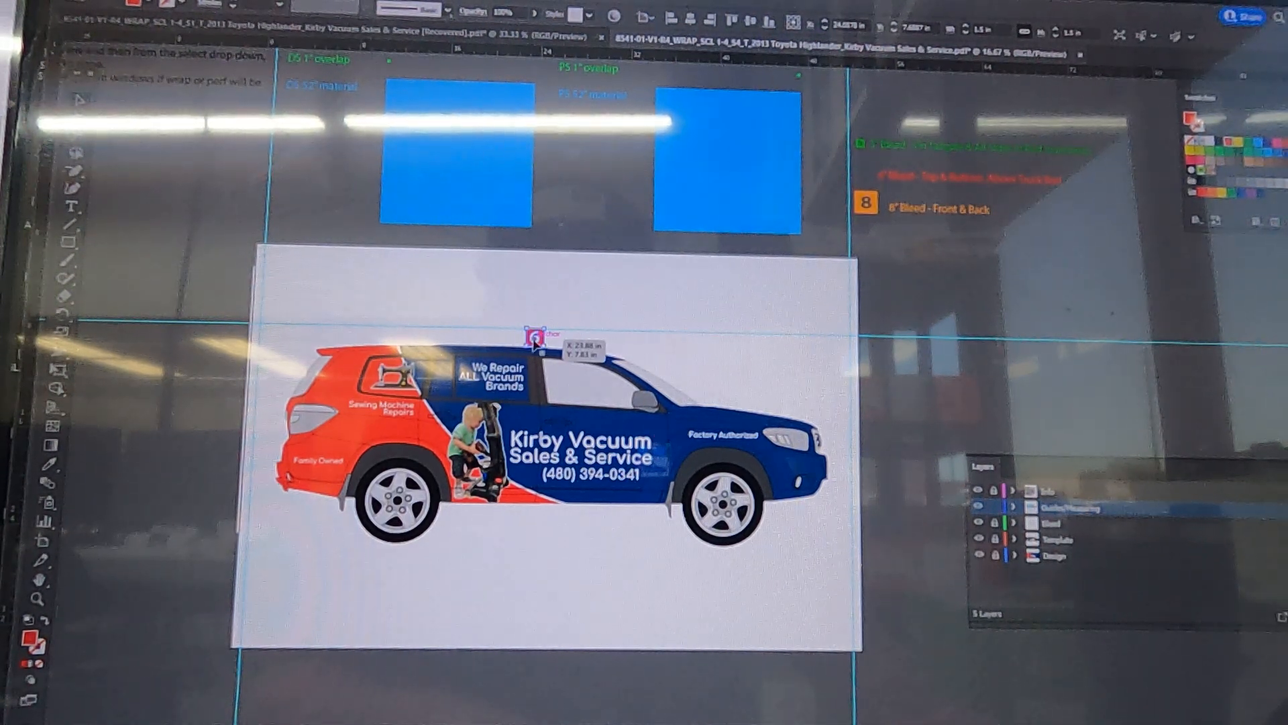
# Step: Drag a horizontal guide down to the Highlander's roofline
pyautogui.moveTo(538, 336); pyautogui.dragTo(452, 522)
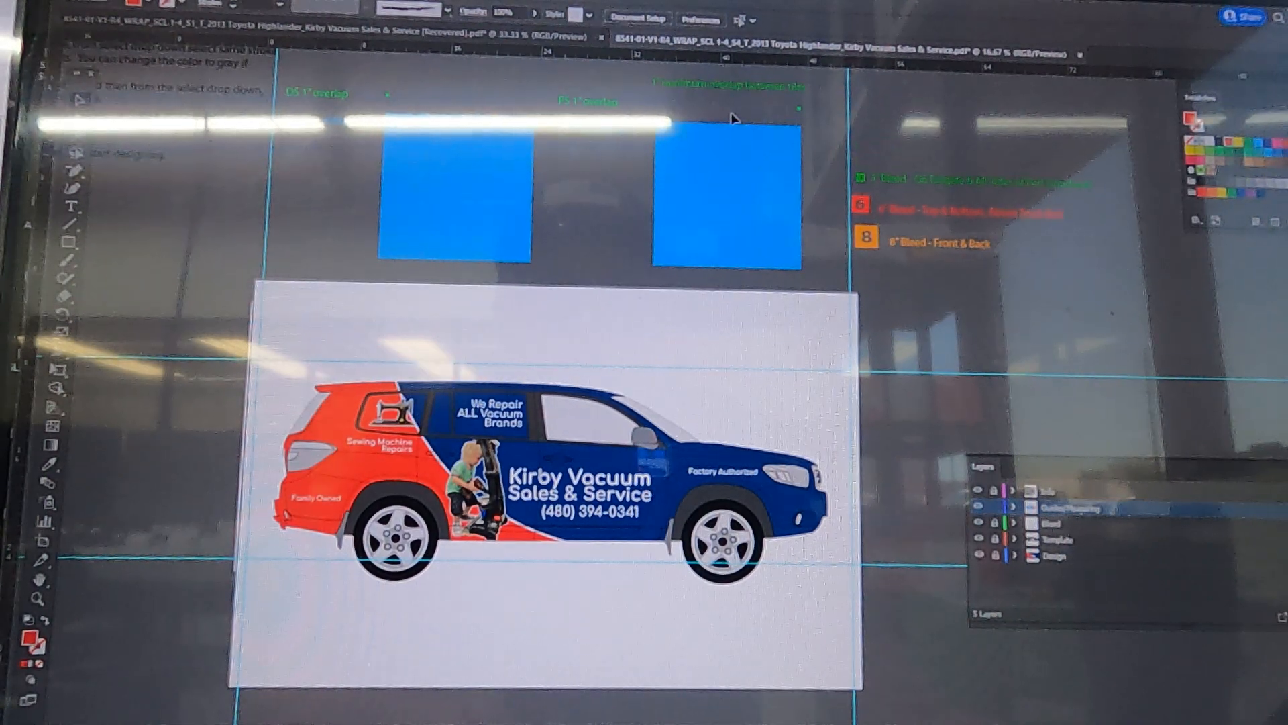
# Step: Place the green '1' panel-number marker above the first blue panel
pyautogui.click(725, 183)
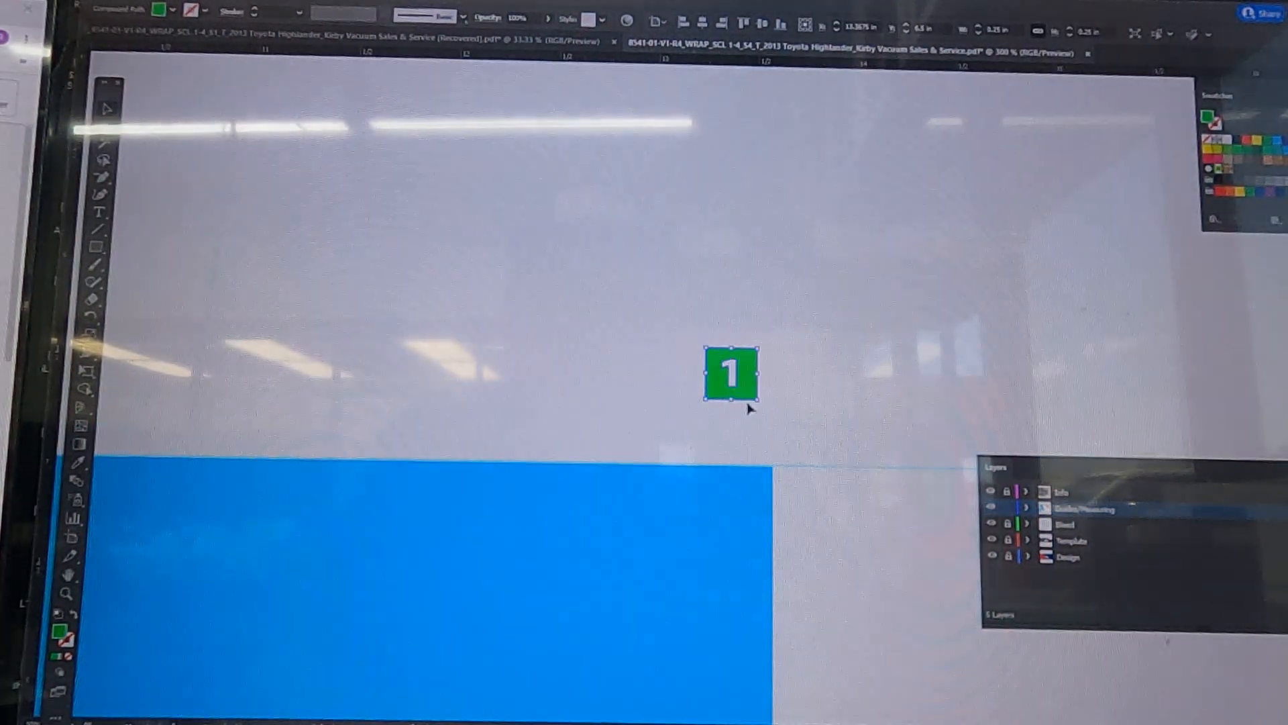
# Step: Move the blue panel down over the rear side of the van
pyautogui.moveTo(730, 374); pyautogui.dragTo(743, 434)
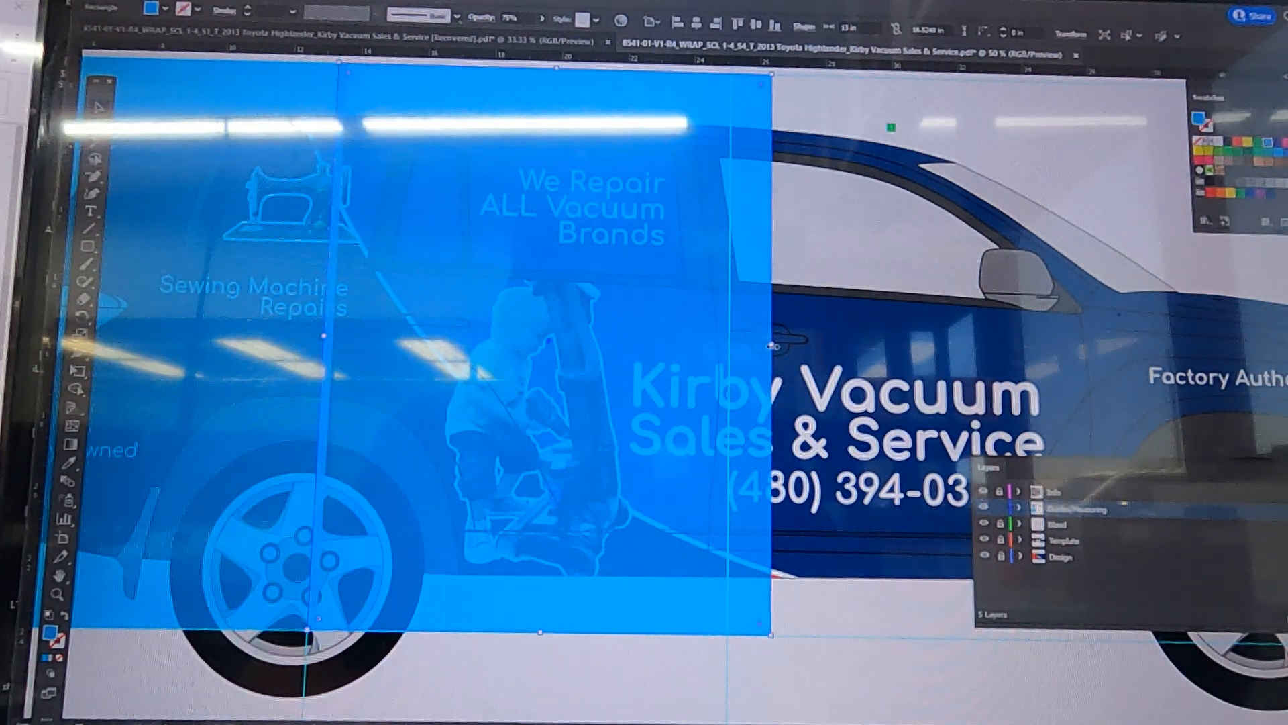
# Step: Shift the second blue panel left so it overlaps the first by 1 inch
pyautogui.moveTo(769, 345); pyautogui.dragTo(728, 337)
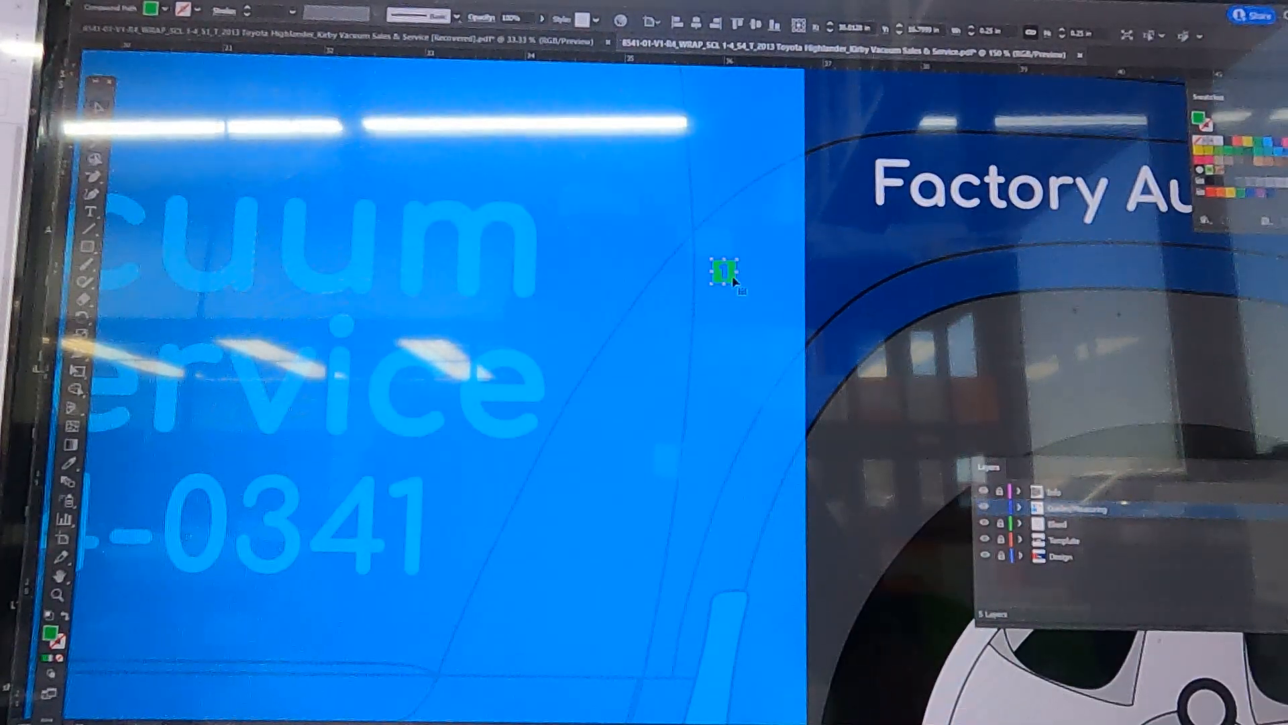
# Step: Reposition the green number marker and drag the next panel toward the front section
pyautogui.moveTo(727, 271); pyautogui.dragTo(707, 312)
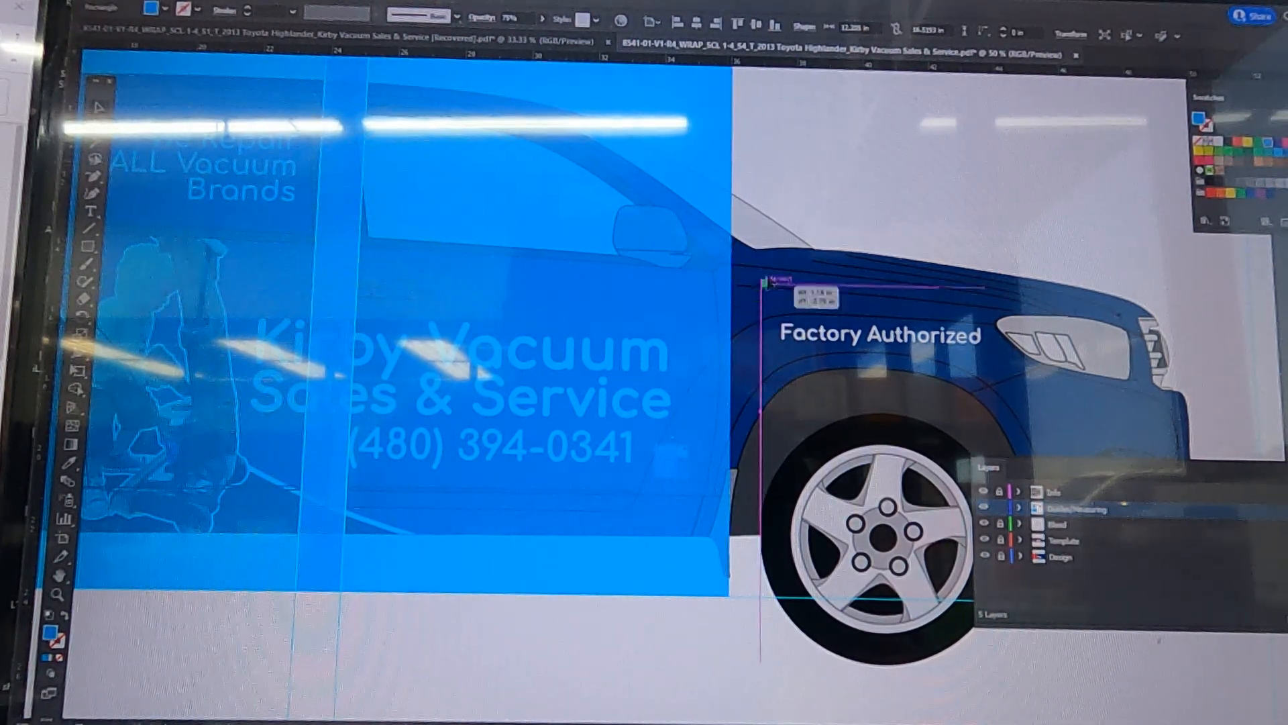
pyautogui.moveTo(756, 280); pyautogui.dragTo(678, 542)
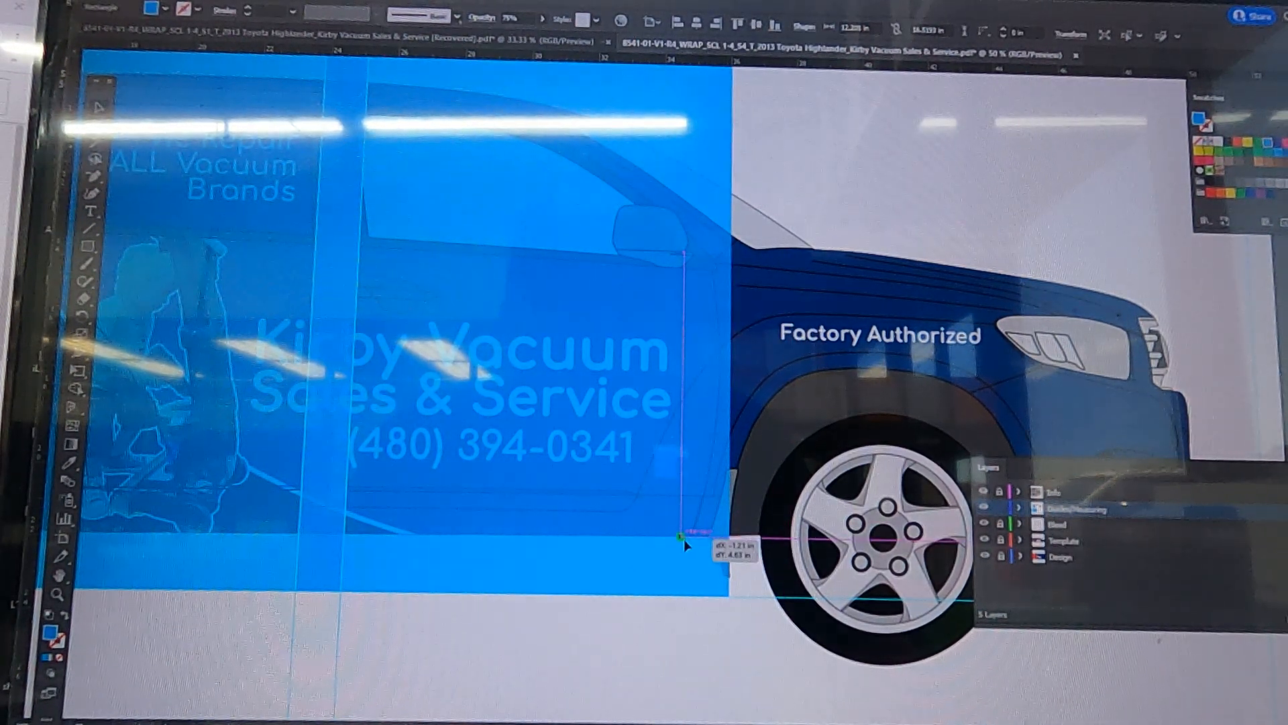